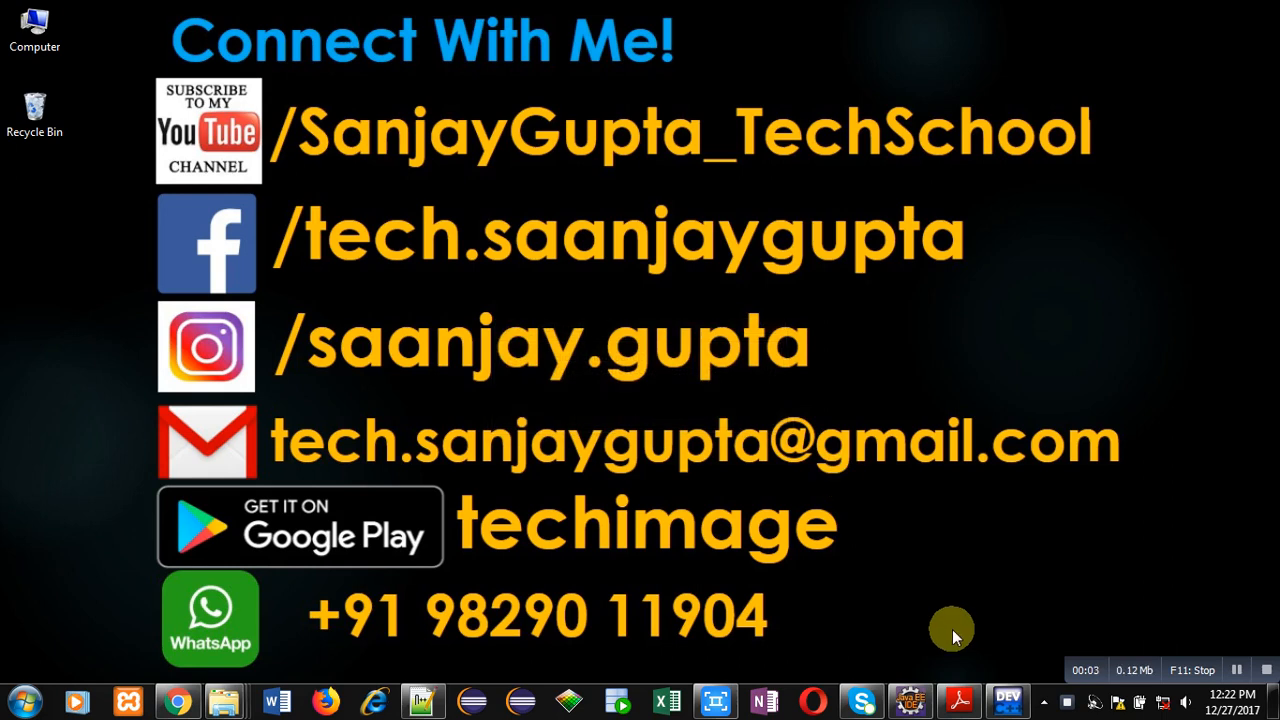
pyautogui.moveTo(928, 536)
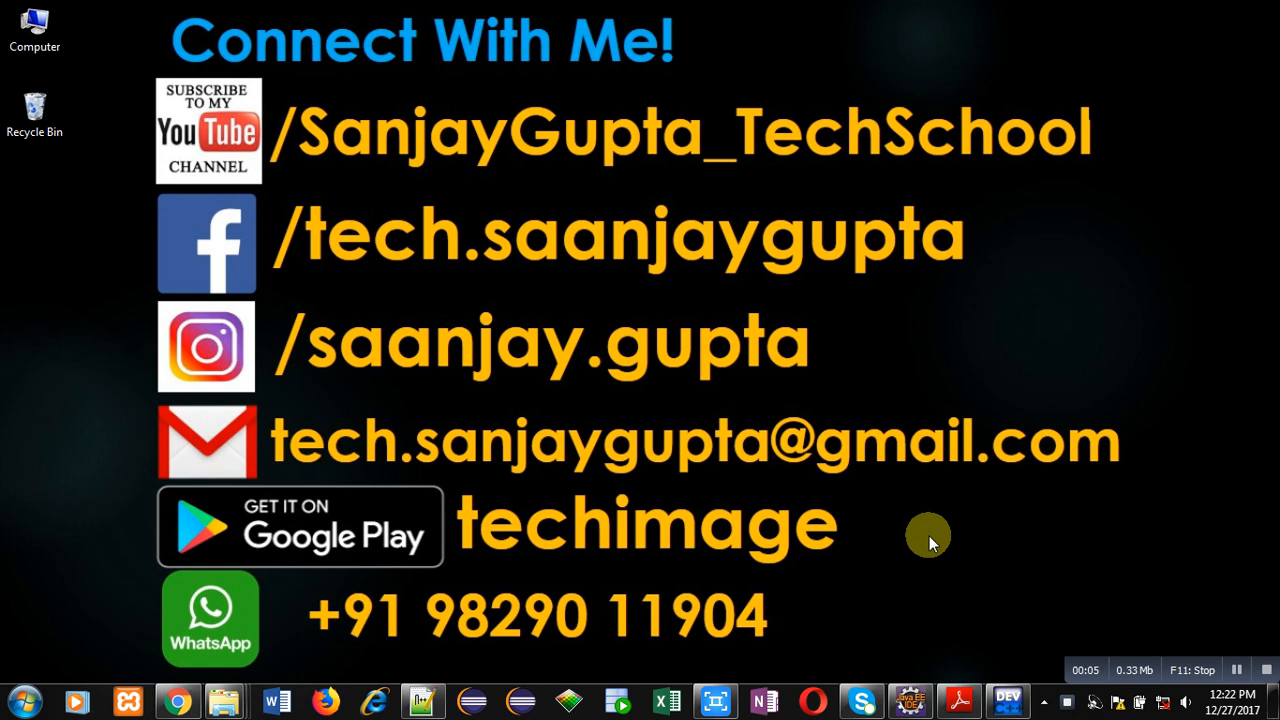
pyautogui.moveTo(1178, 636)
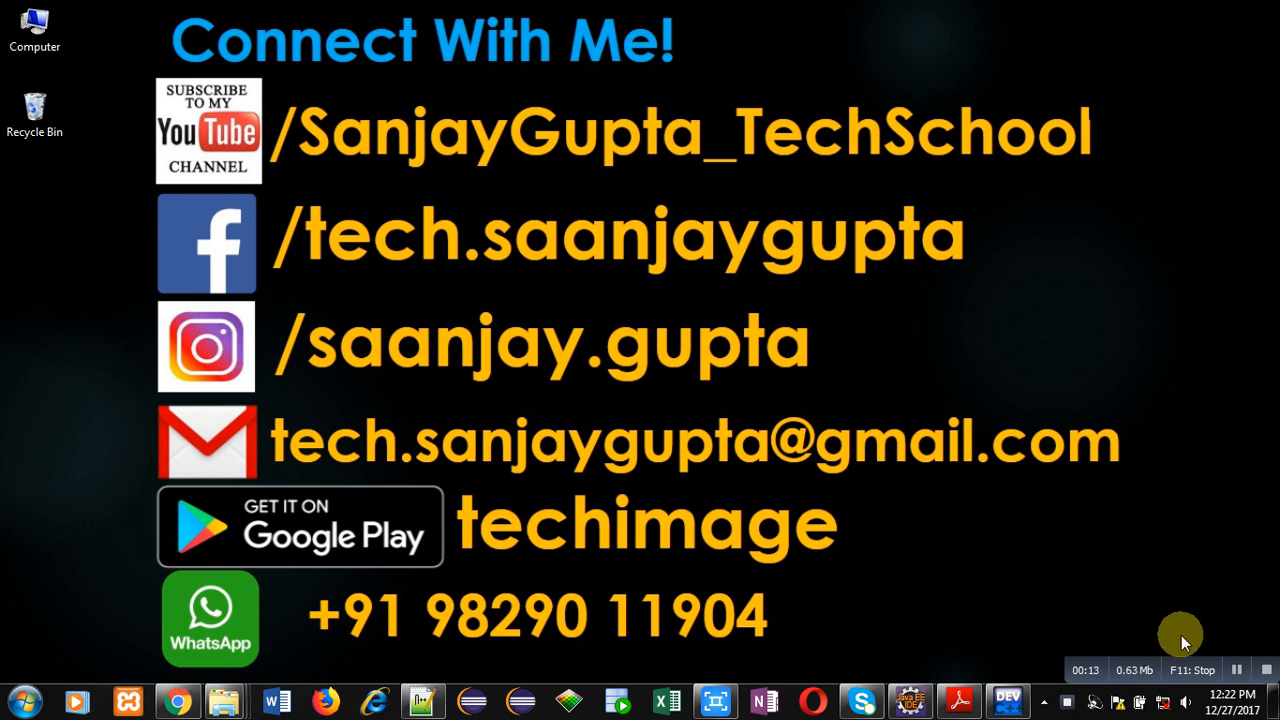
pyautogui.moveTo(1164, 636)
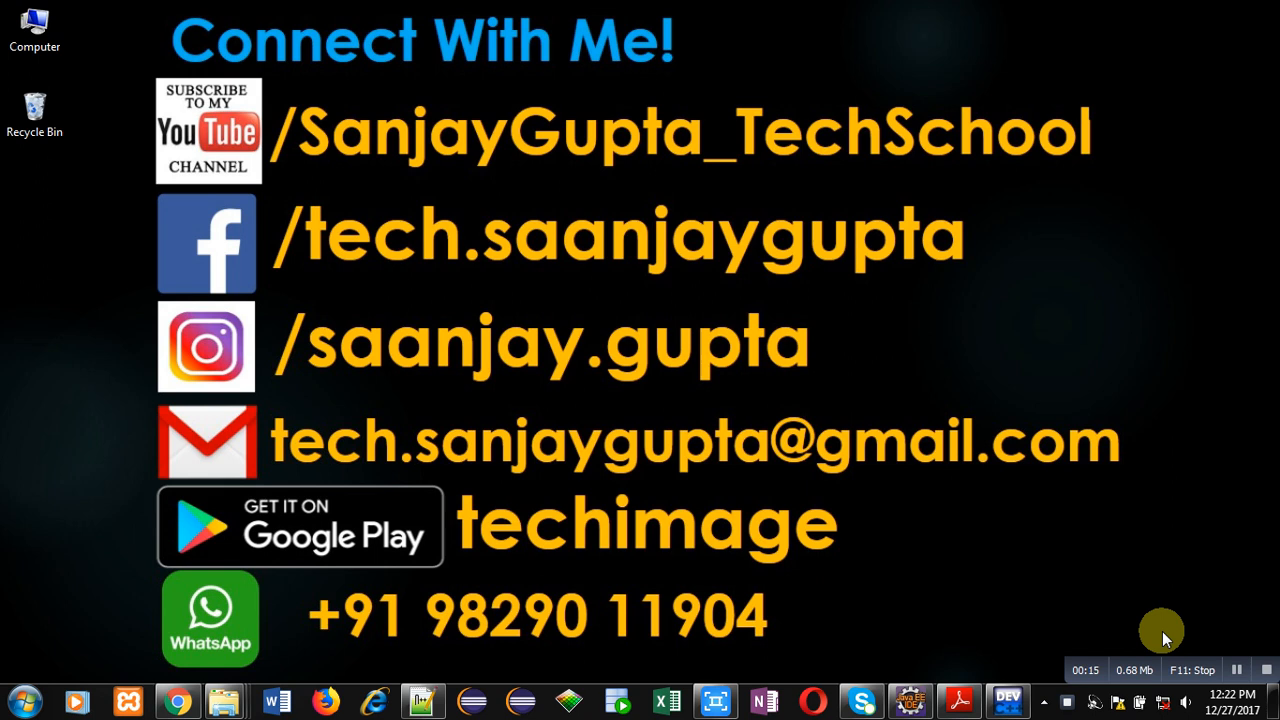
pyautogui.moveTo(604, 576)
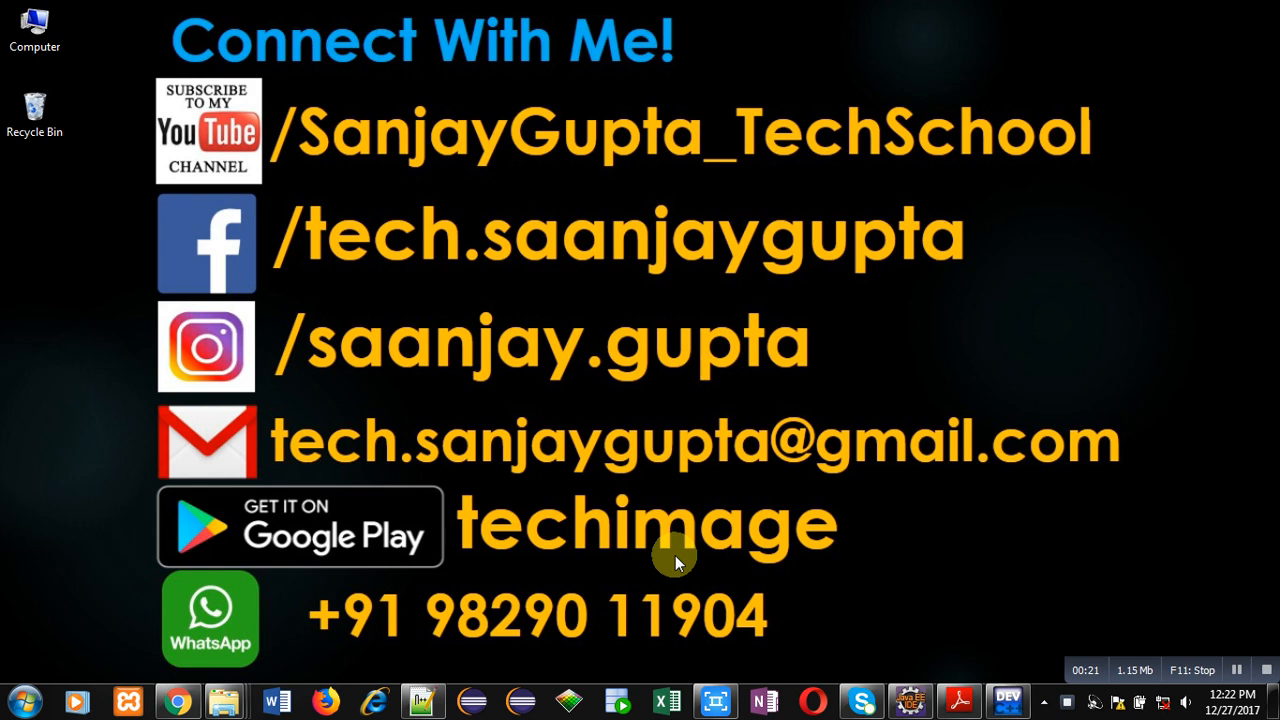
pyautogui.moveTo(780, 578)
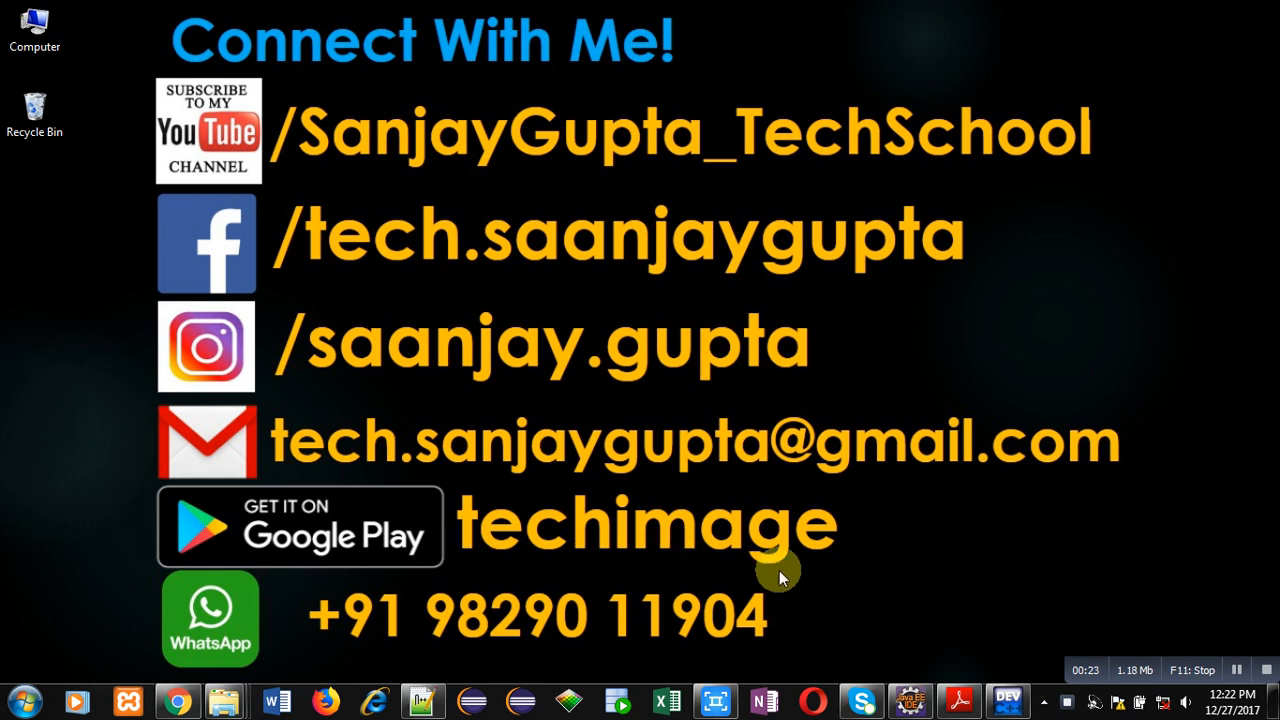
pyautogui.moveTo(904, 504)
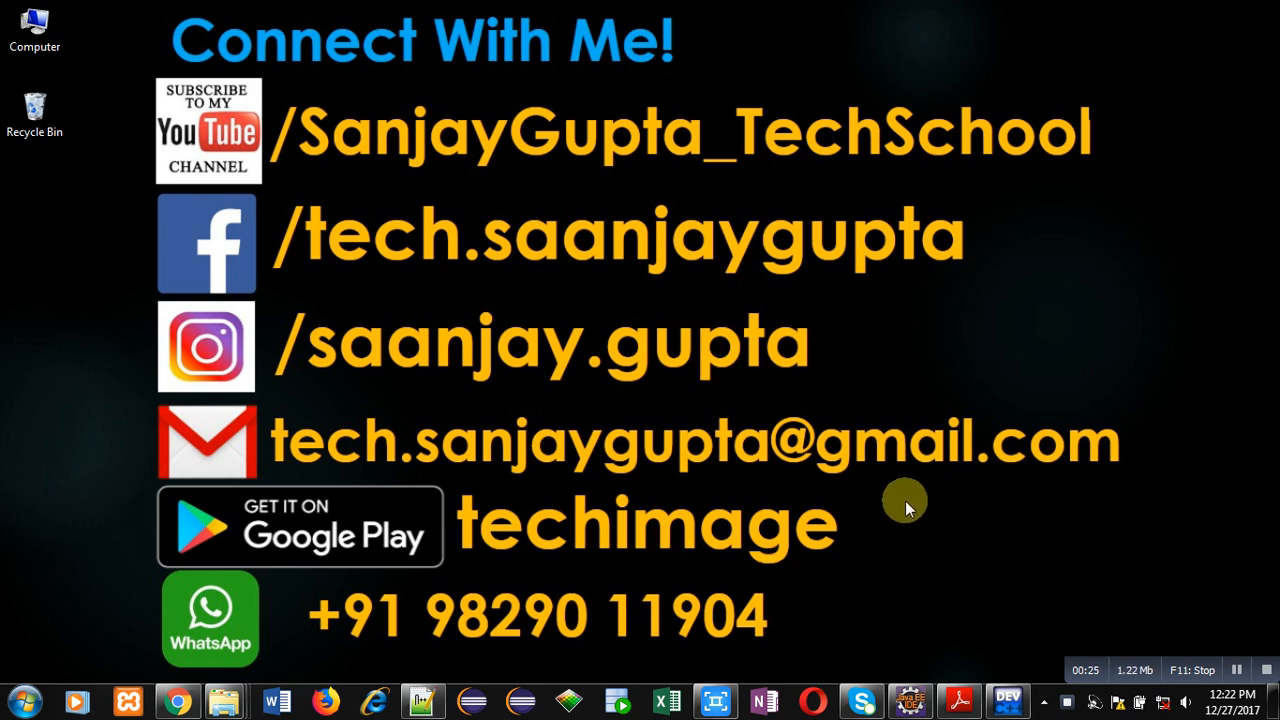
pyautogui.moveTo(988, 658)
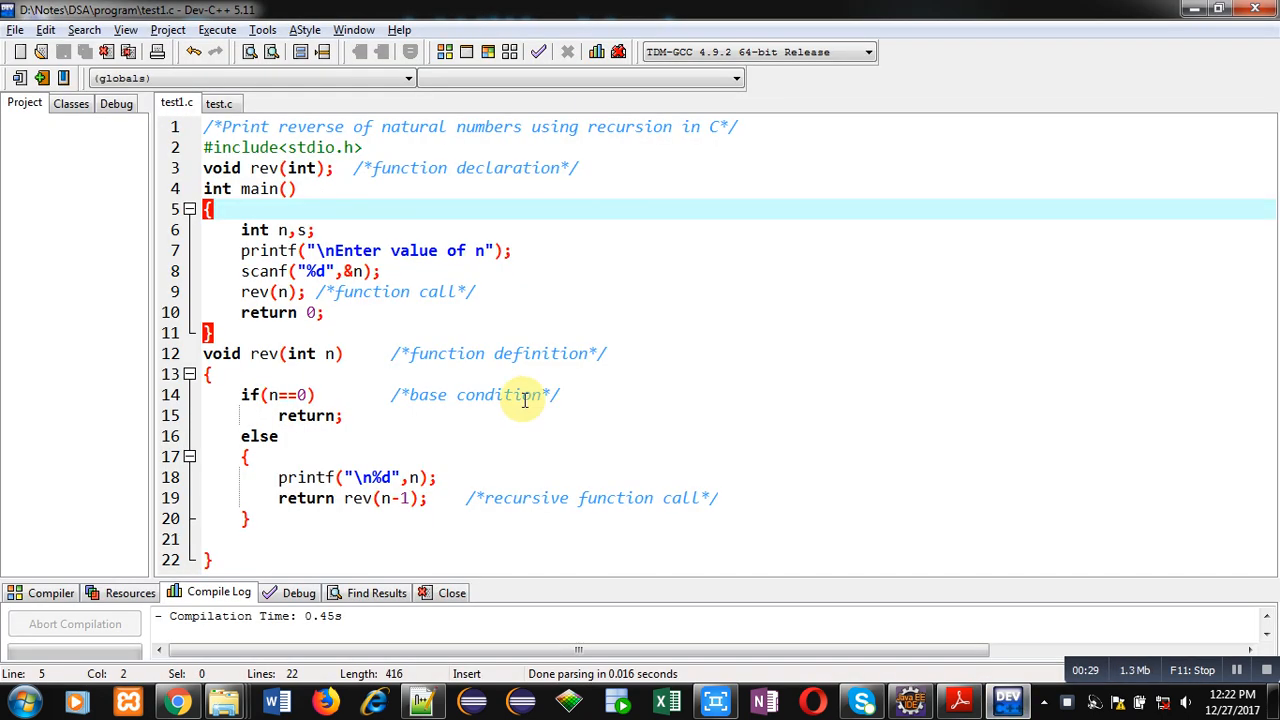
# Walk through the earlier lines of test1.c, highlighting statements one by one while explaining them.
pyautogui.click(418, 126)
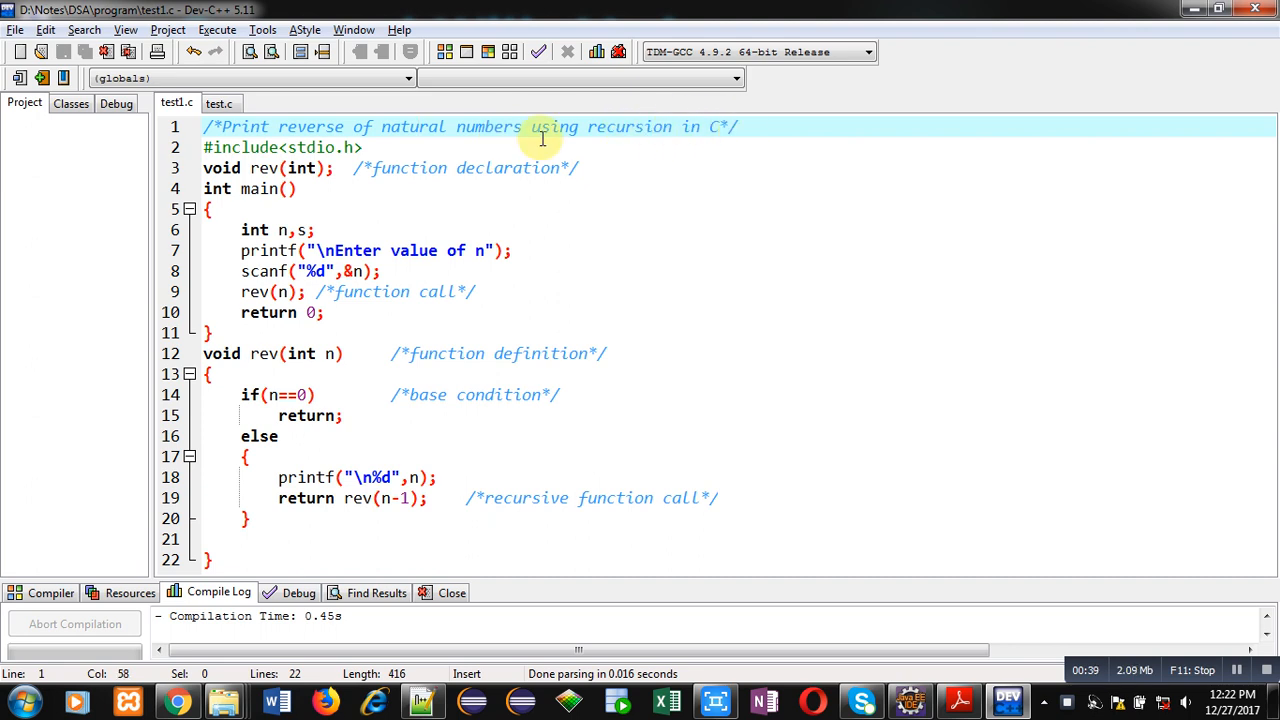
pyautogui.moveTo(612, 126)
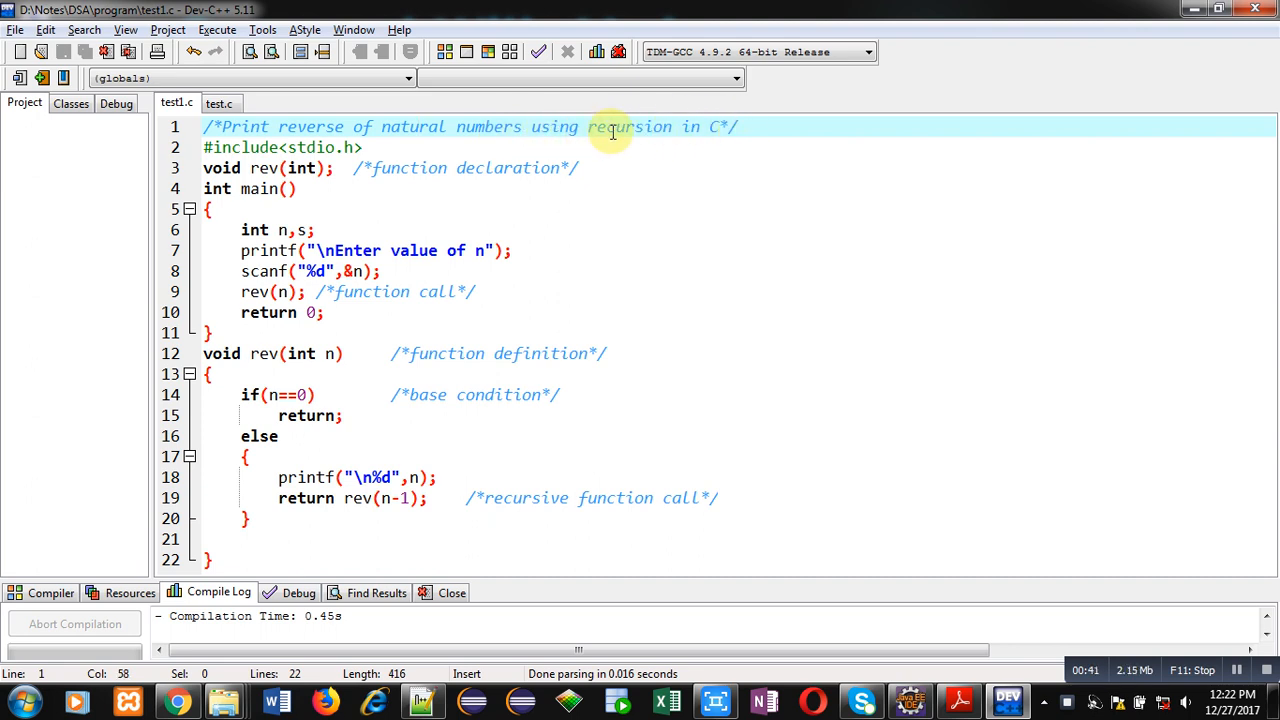
pyautogui.click(364, 148)
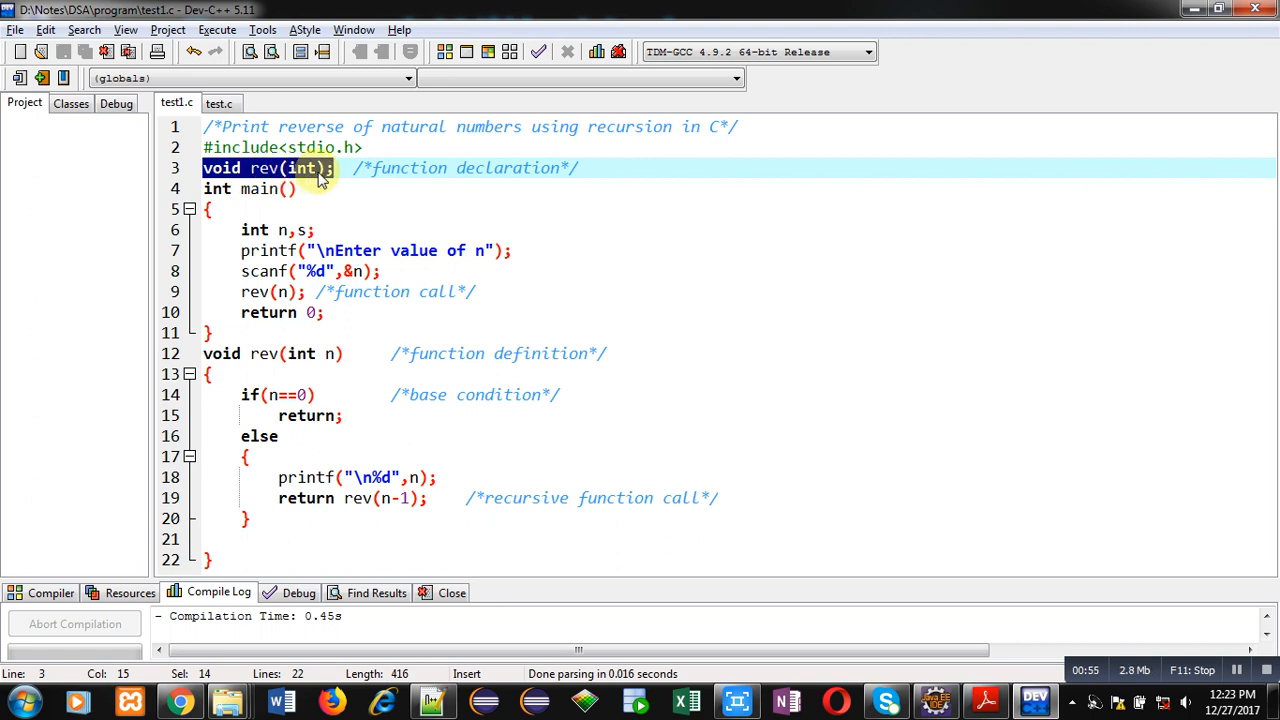
pyautogui.click(208, 210)
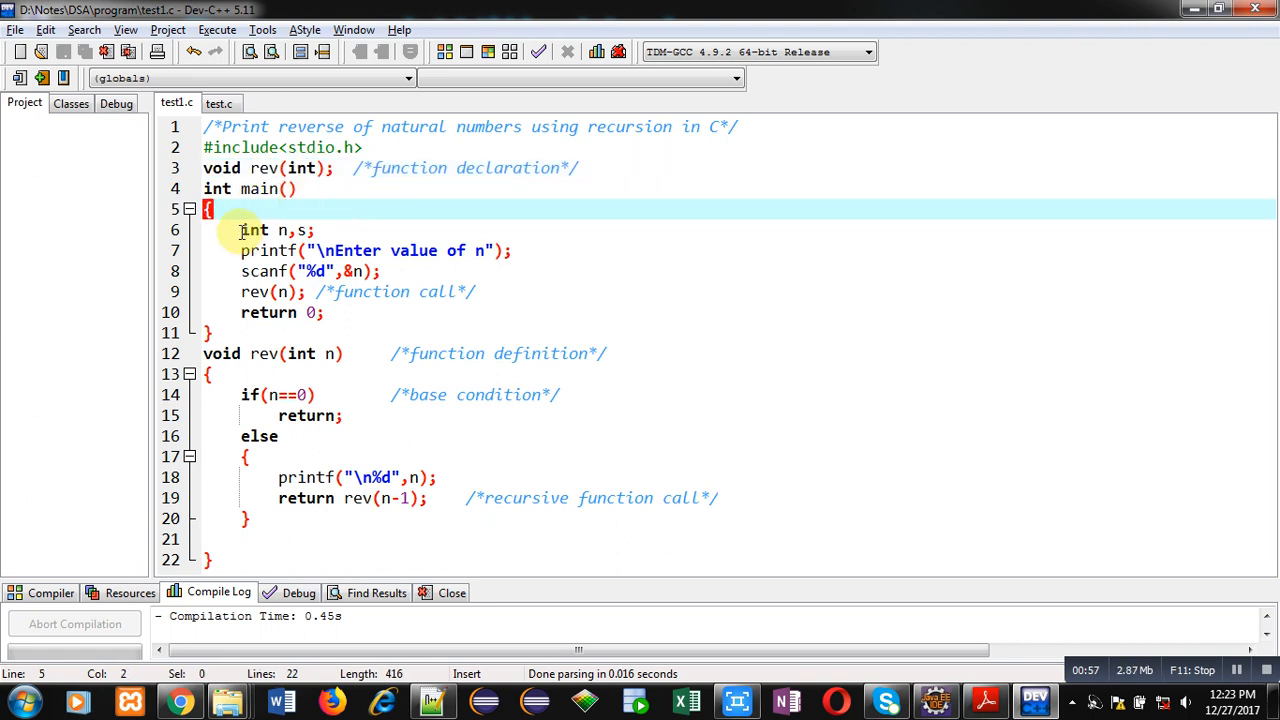
pyautogui.click(318, 230)
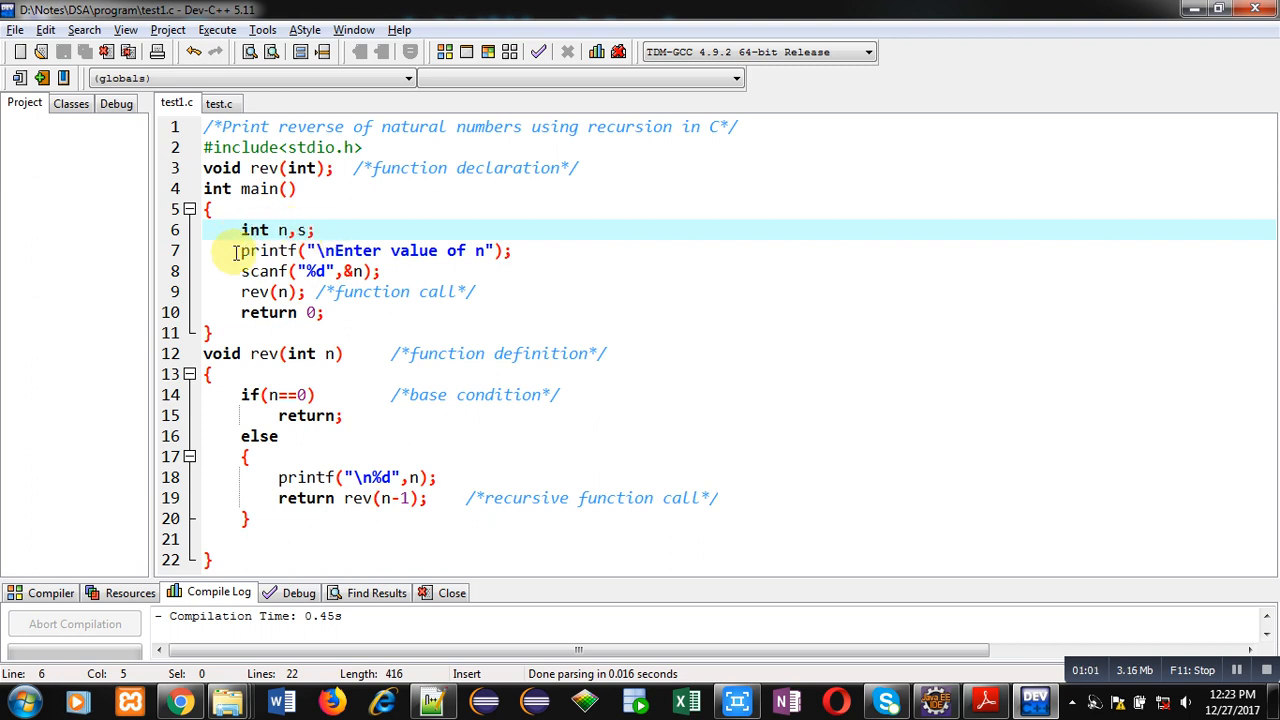
pyautogui.moveTo(240, 250); pyautogui.dragTo(384, 272)
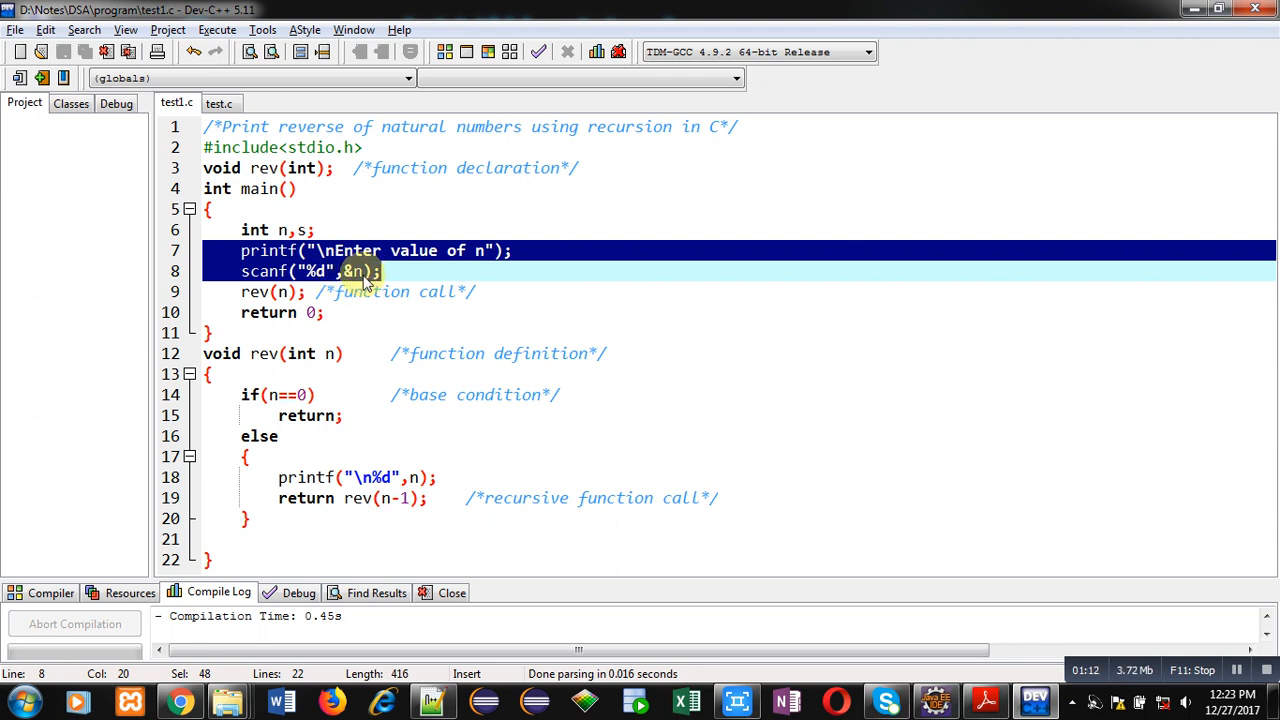
pyautogui.click(240, 292)
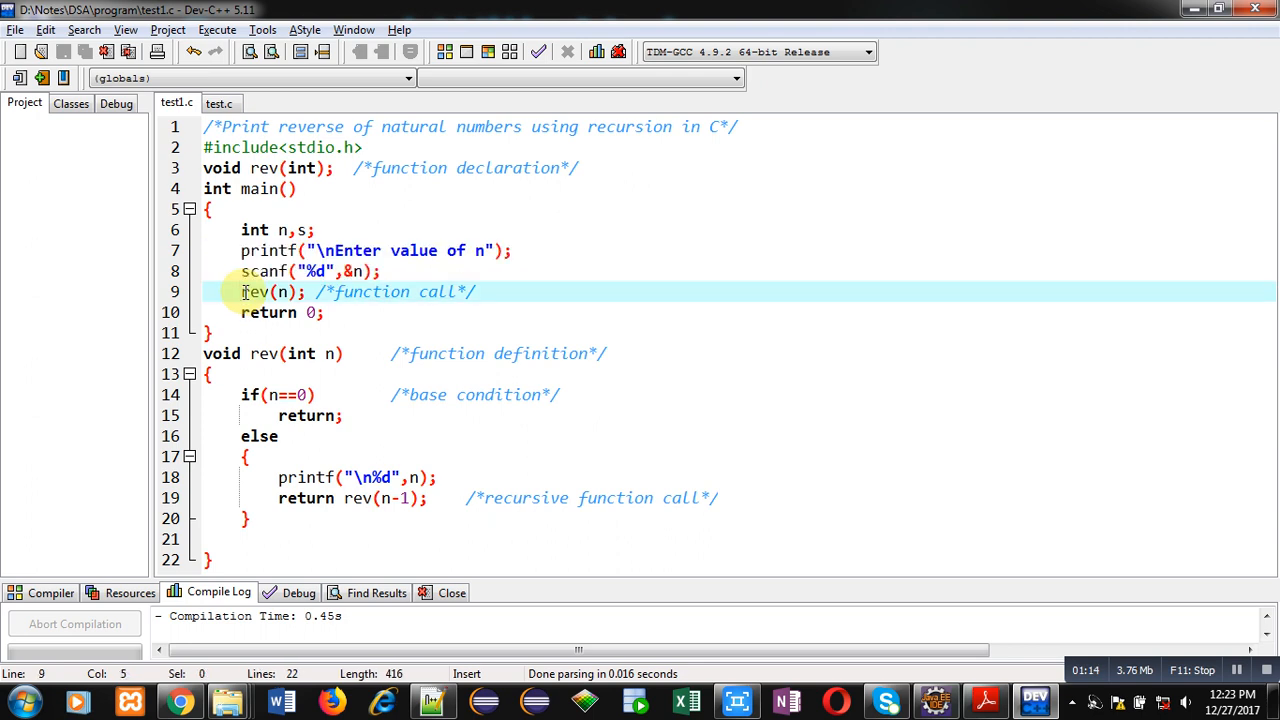
pyautogui.doubleClick(268, 292)
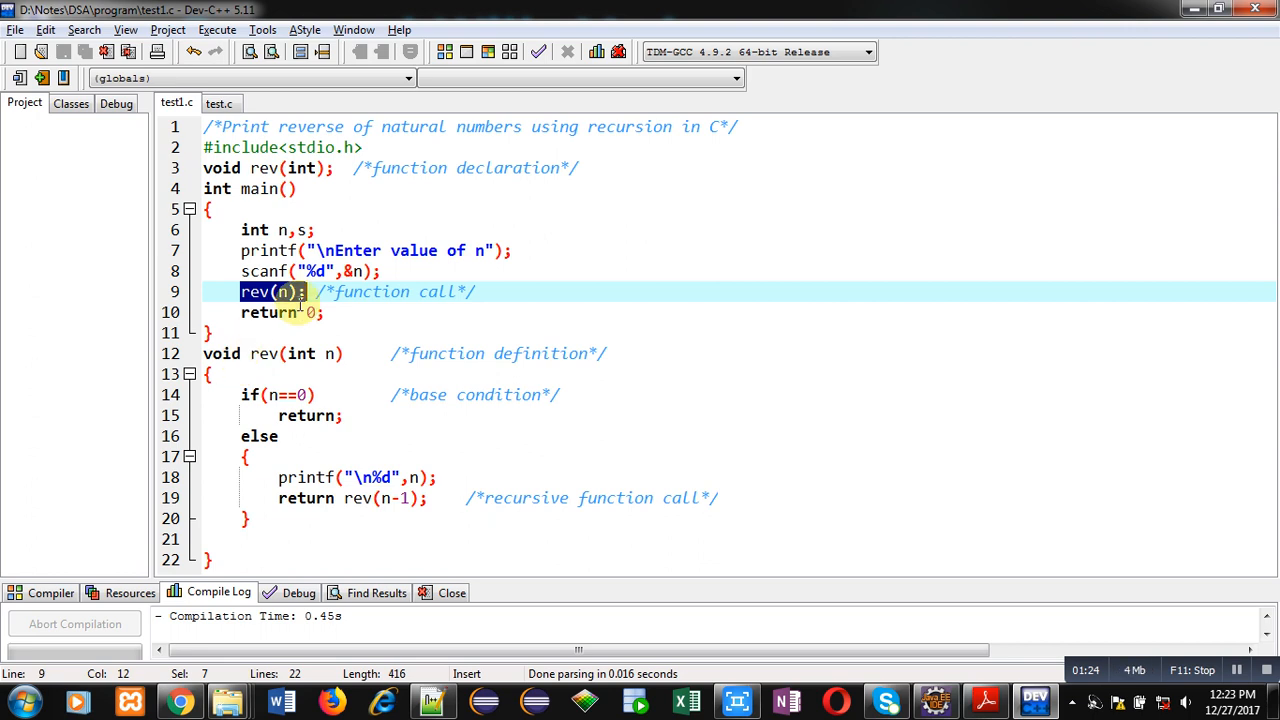
pyautogui.click(322, 312)
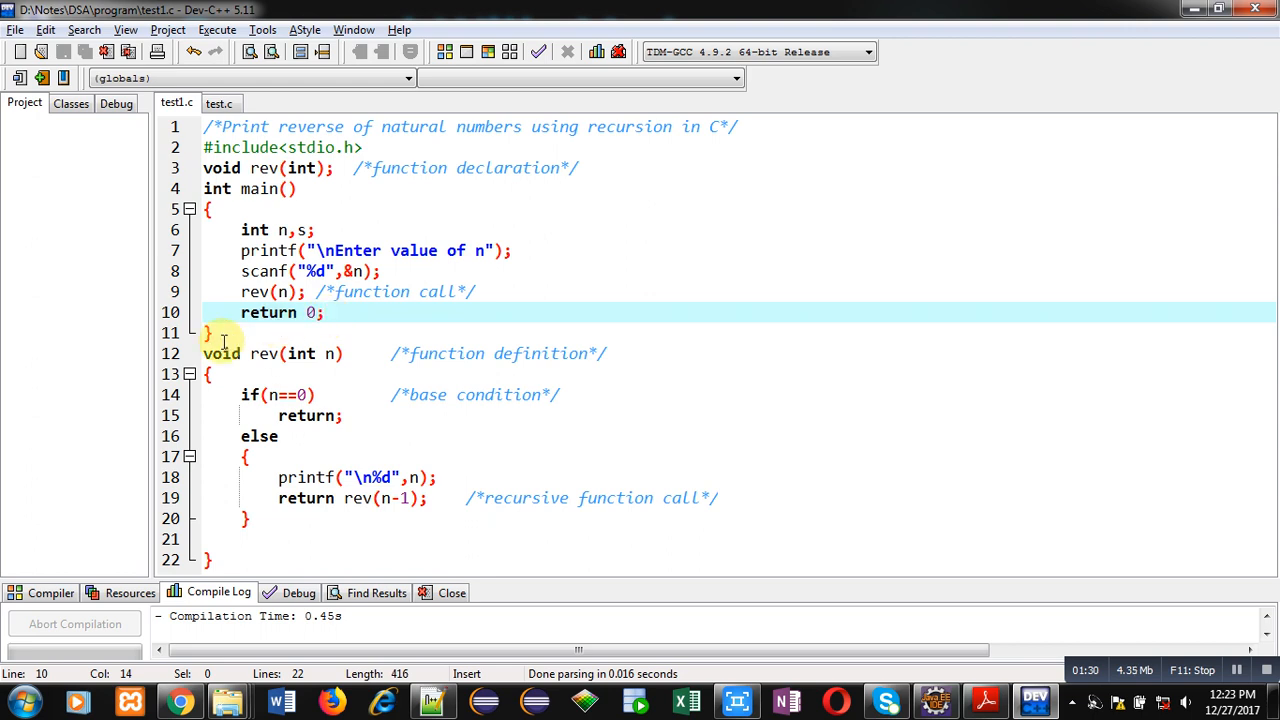
pyautogui.click(204, 352)
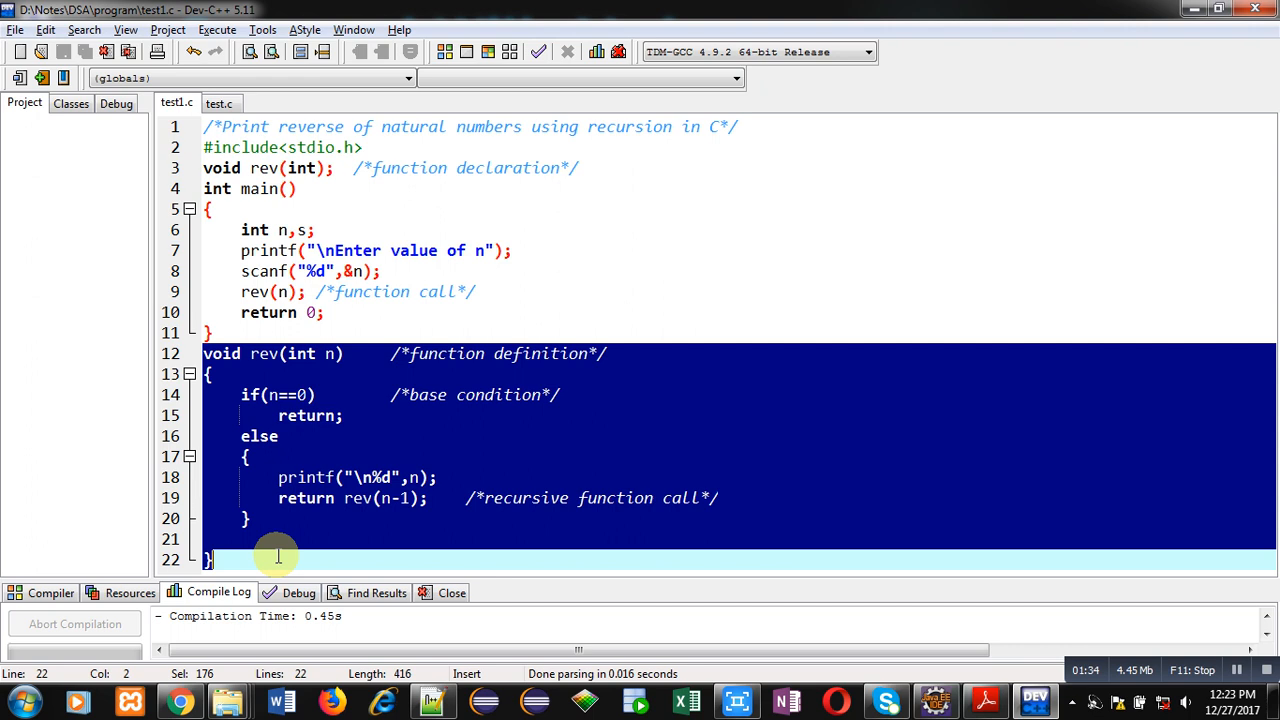
pyautogui.moveTo(376, 432)
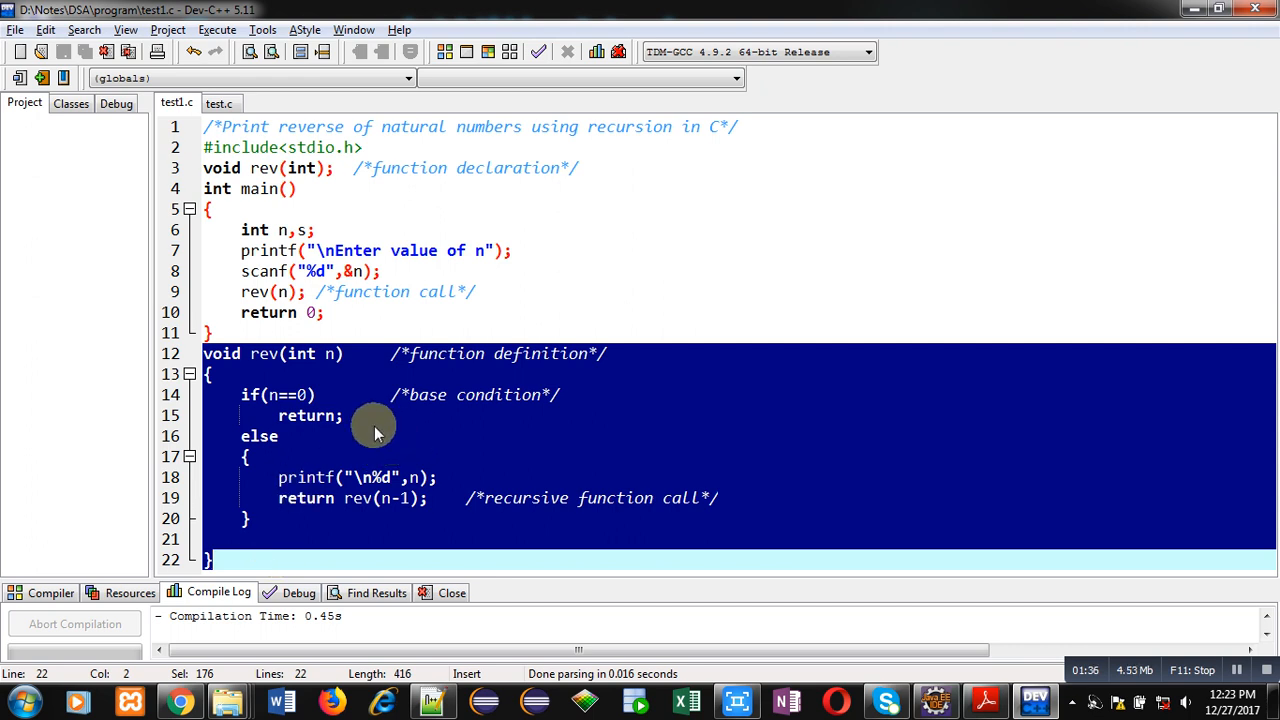
pyautogui.moveTo(364, 428)
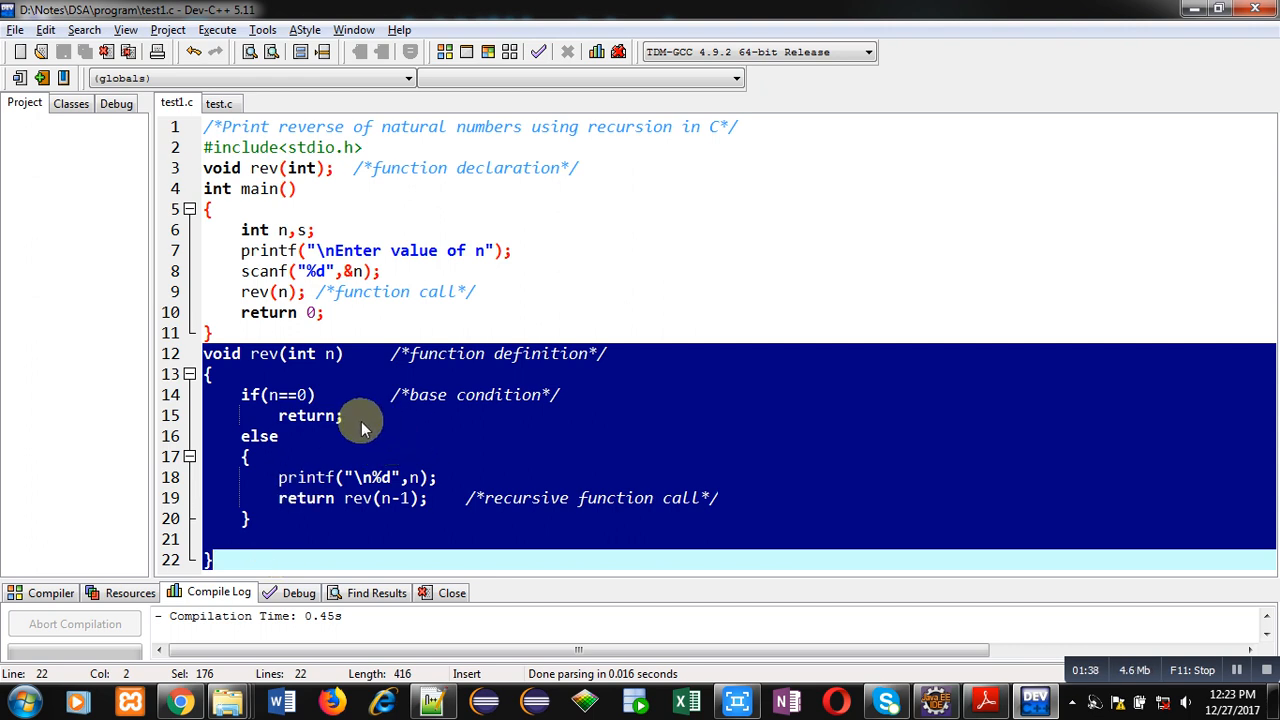
pyautogui.moveTo(344, 504)
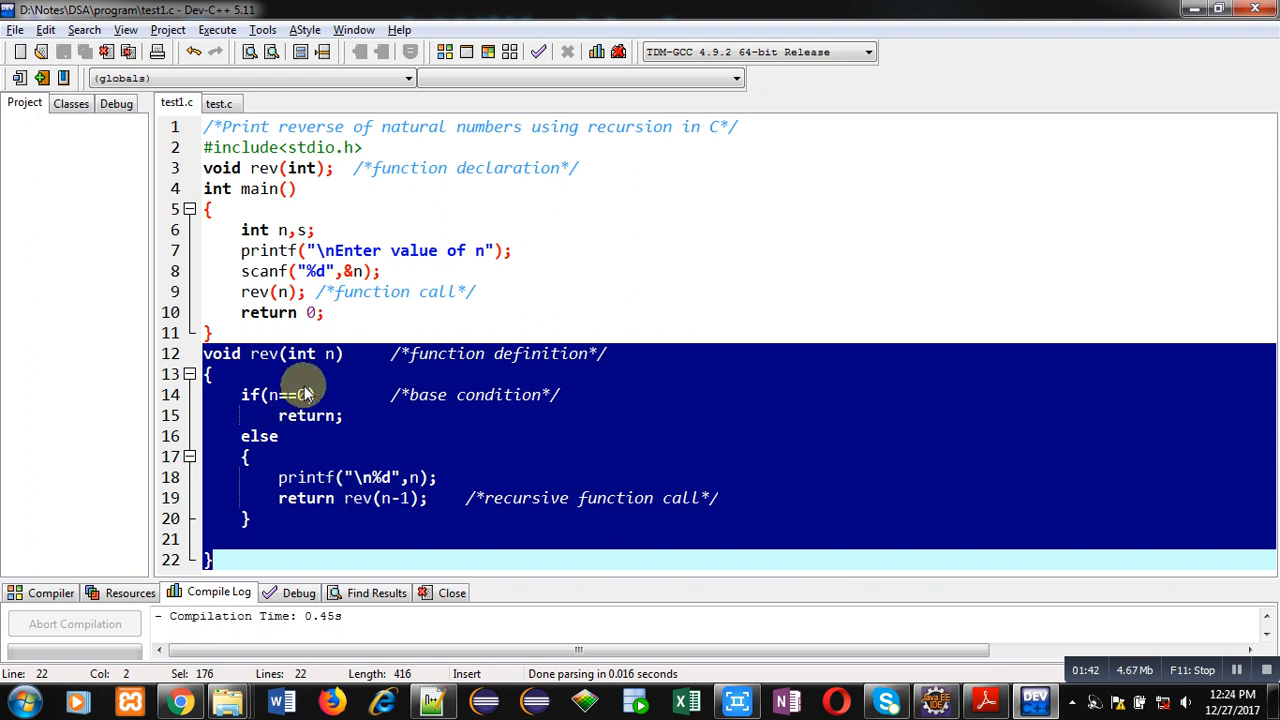
# Explain rev's n==0 base case, else branch and recursive call rev(n-1), then remove the blank line before its closing brace.
pyautogui.click(350, 498)
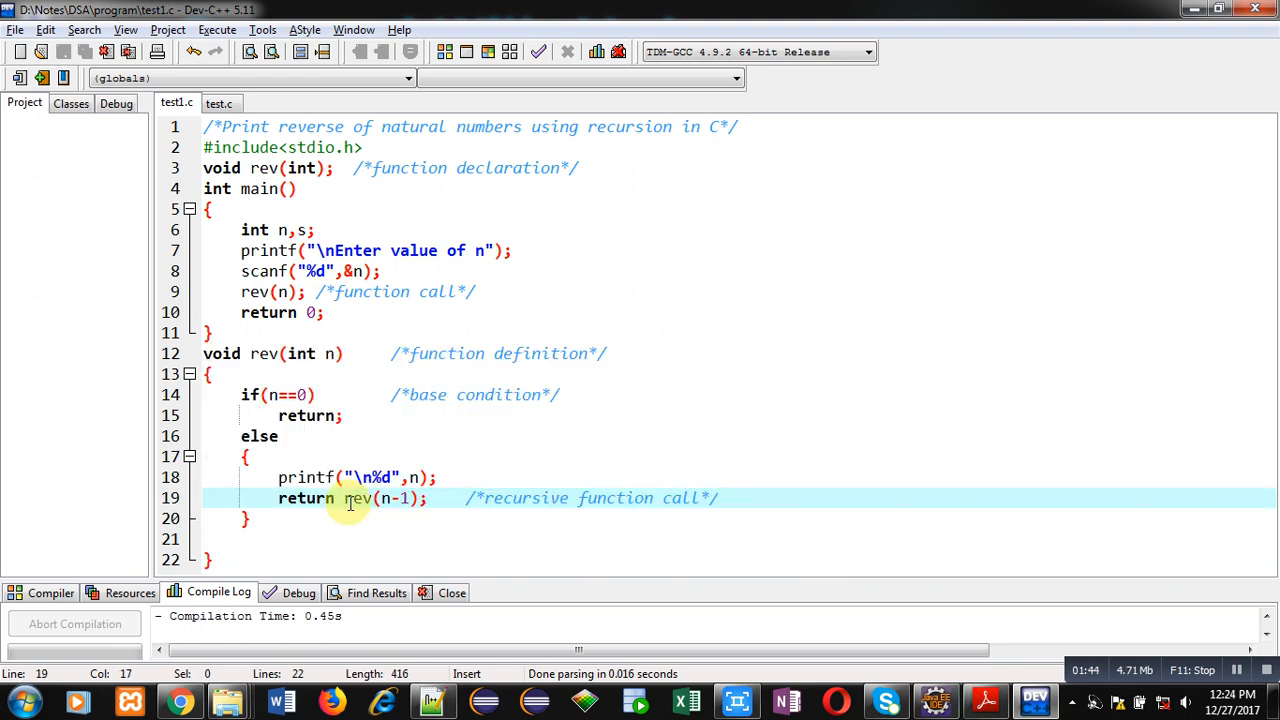
pyautogui.doubleClick(384, 498)
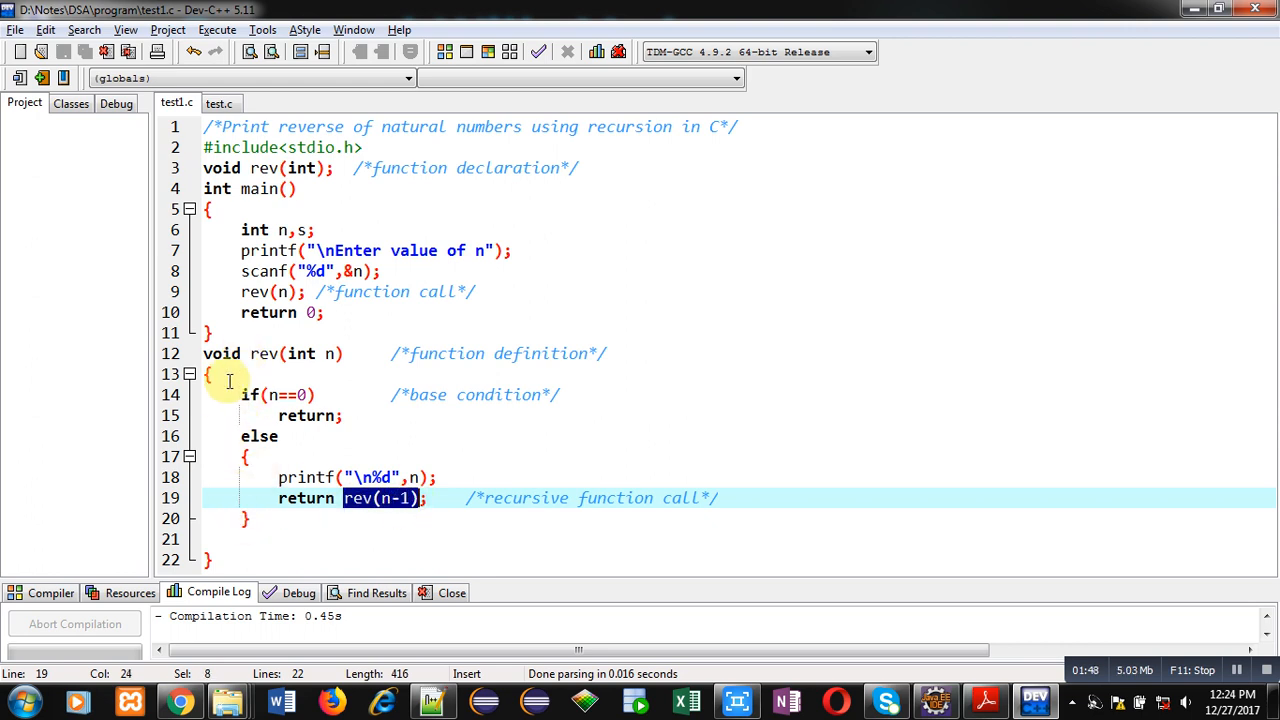
pyautogui.moveTo(228, 564)
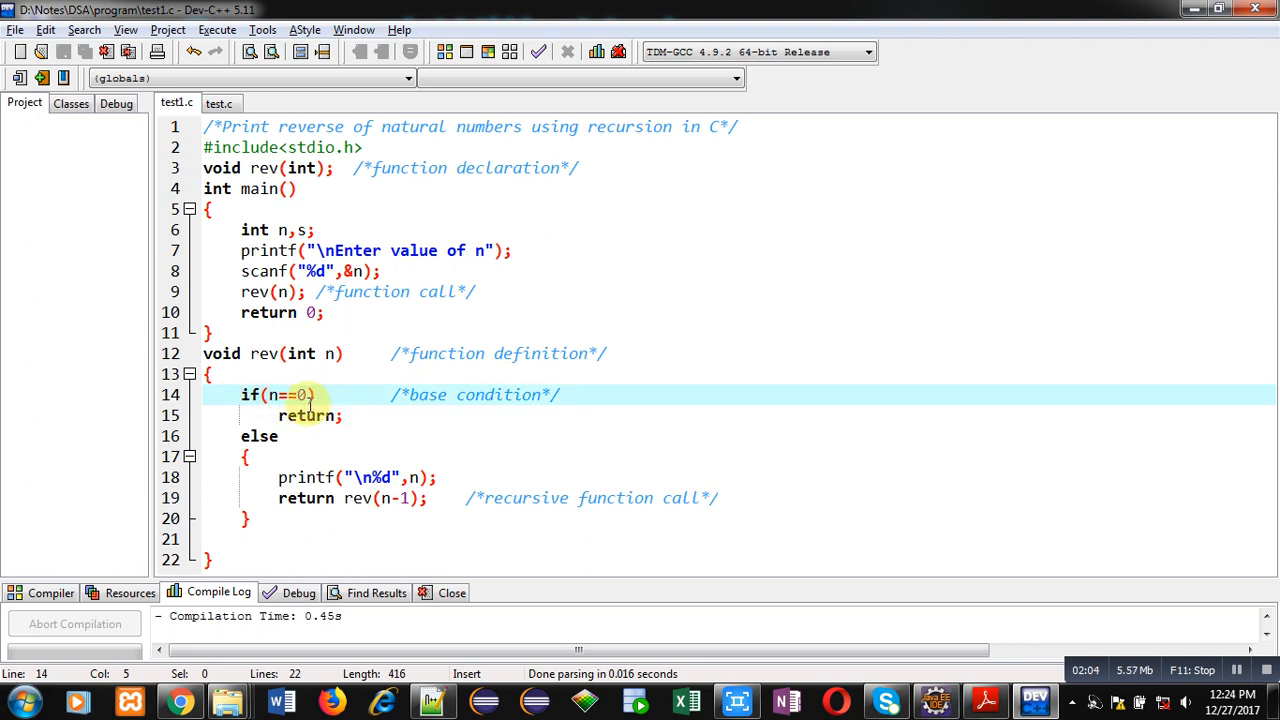
pyautogui.click(344, 414)
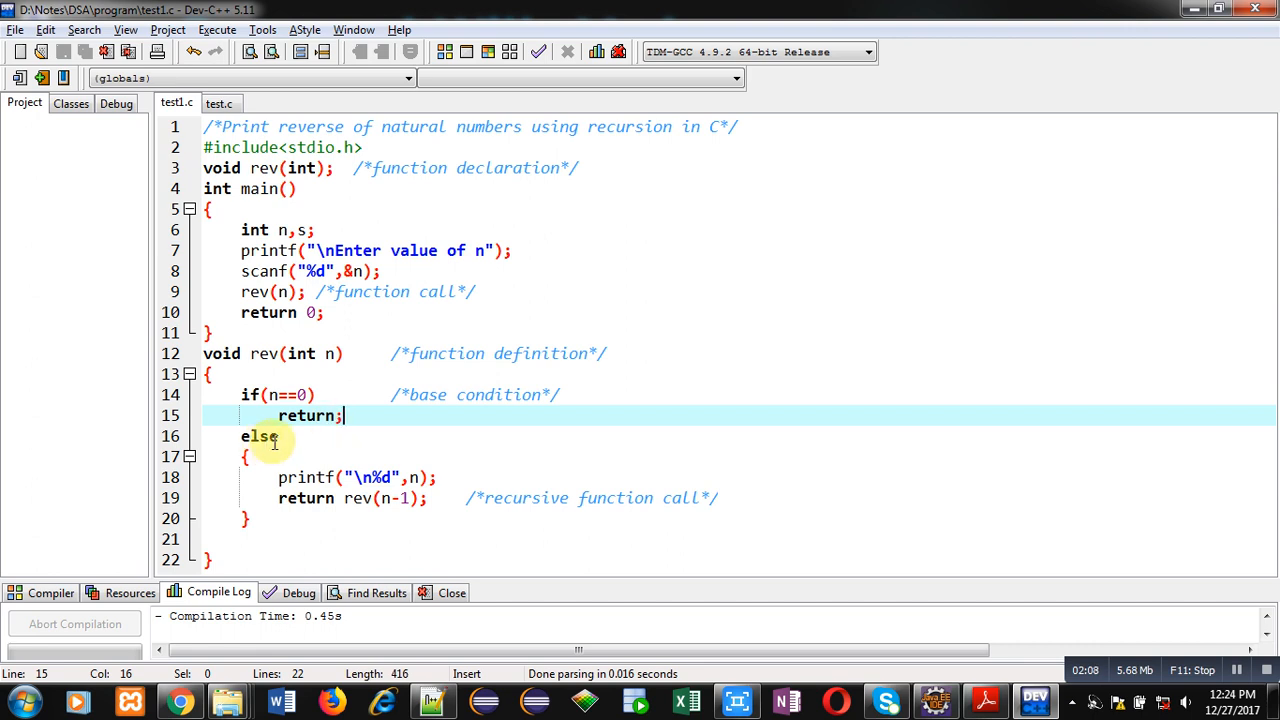
pyautogui.click(268, 436)
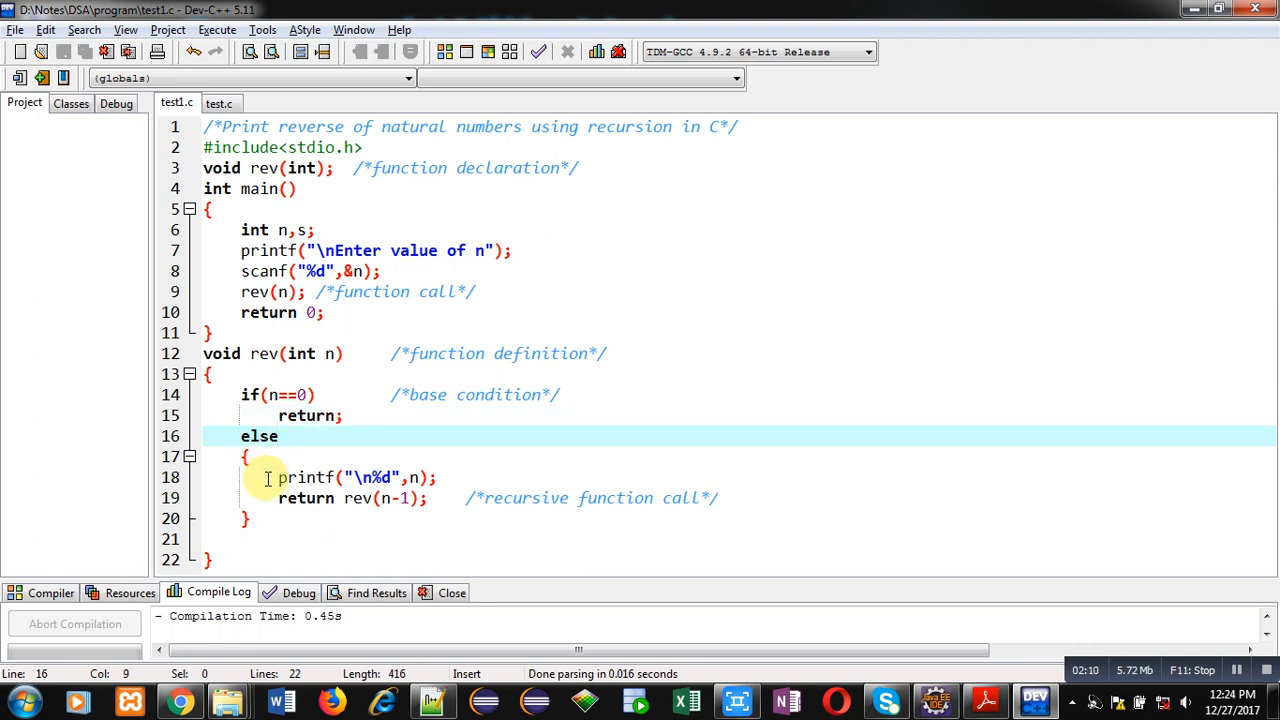
pyautogui.click(438, 476)
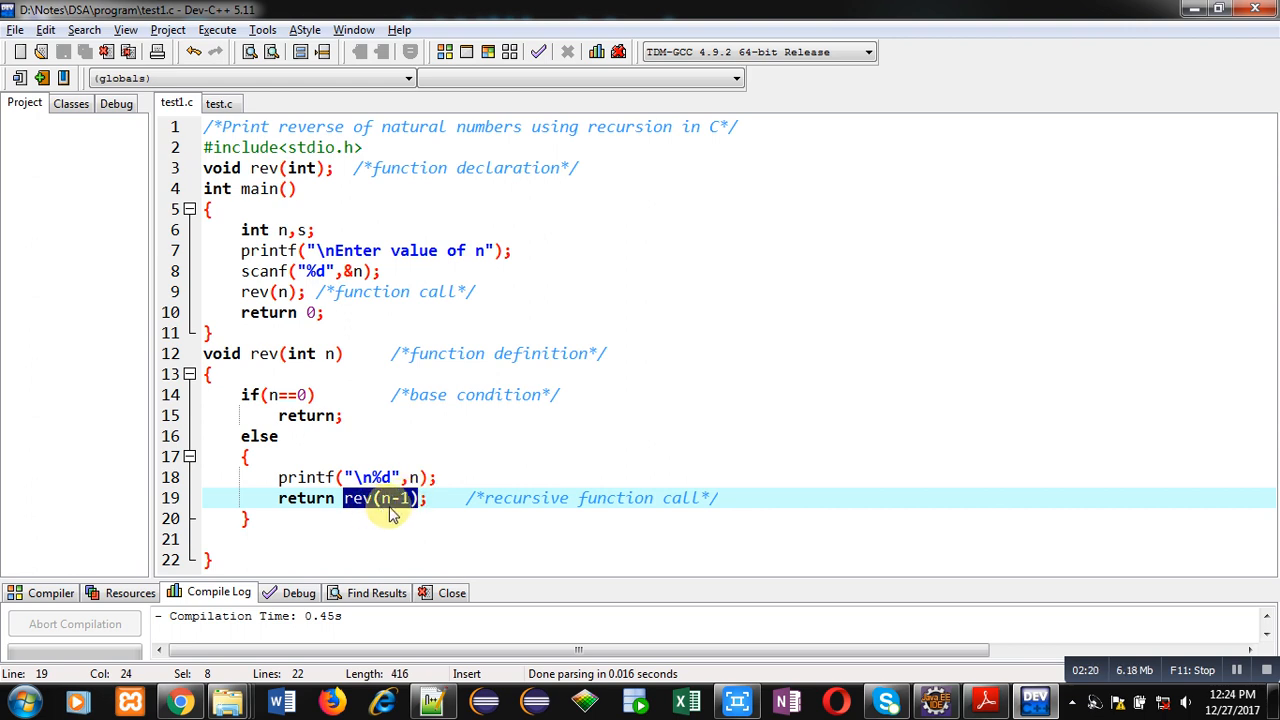
pyautogui.moveTo(324, 356)
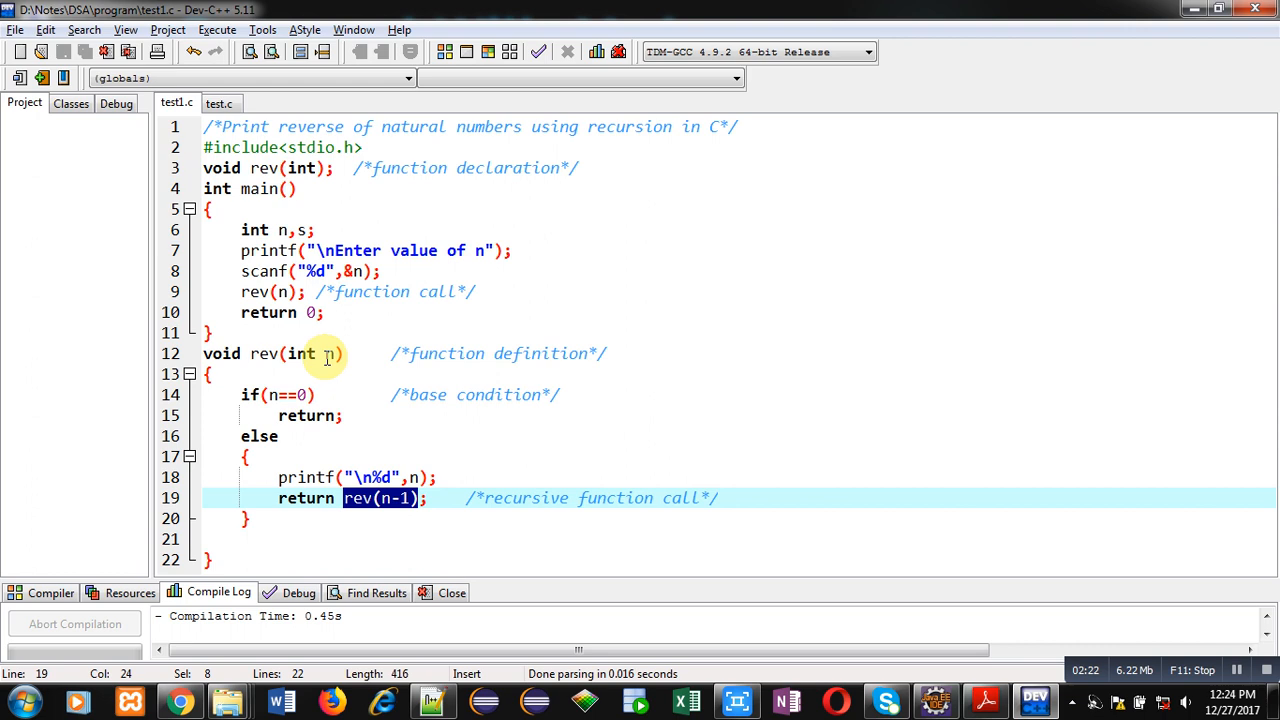
pyautogui.moveTo(320, 434)
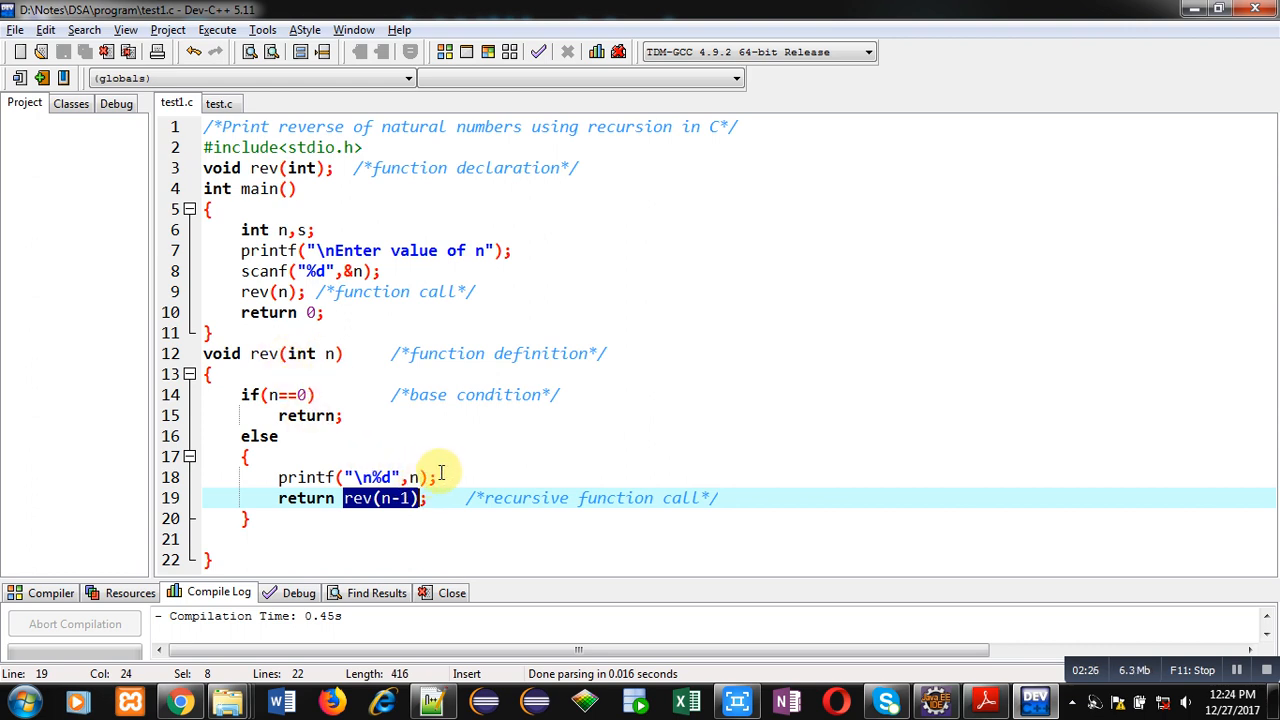
pyautogui.click(244, 456)
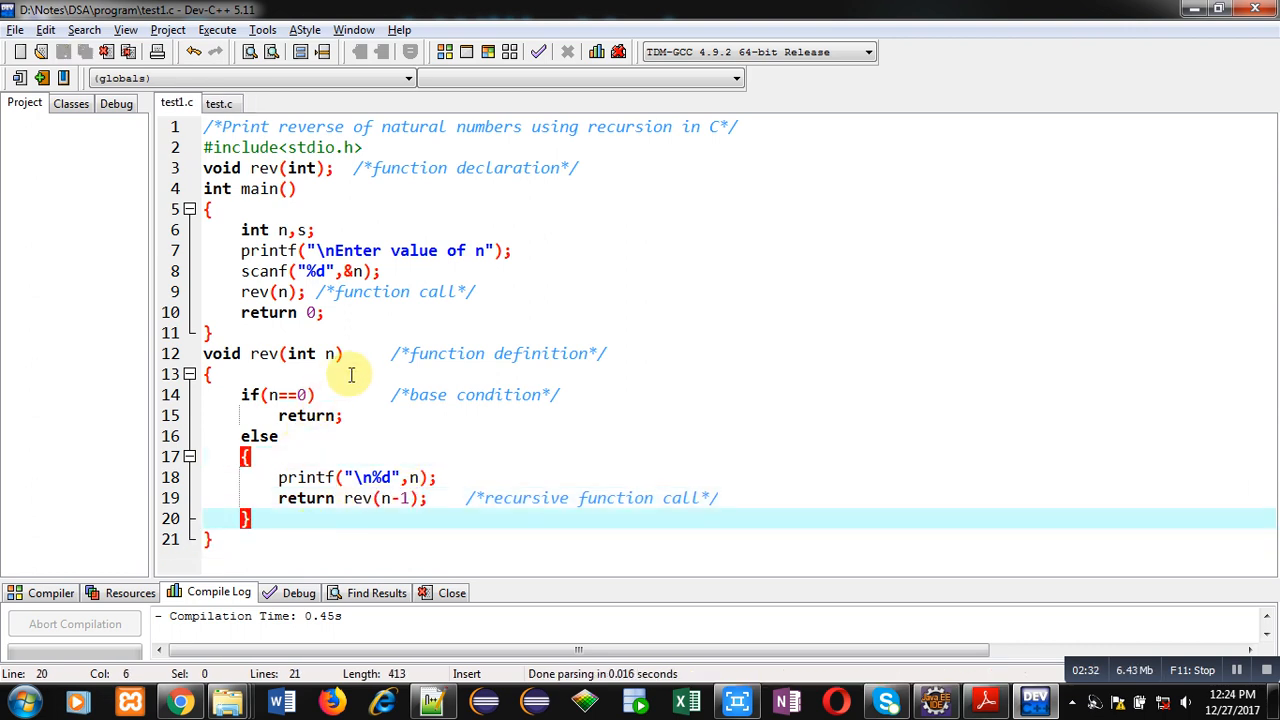
# Compile and run the program with input 10, printing 10 down to 1, and close the console.
pyautogui.click(216, 30)
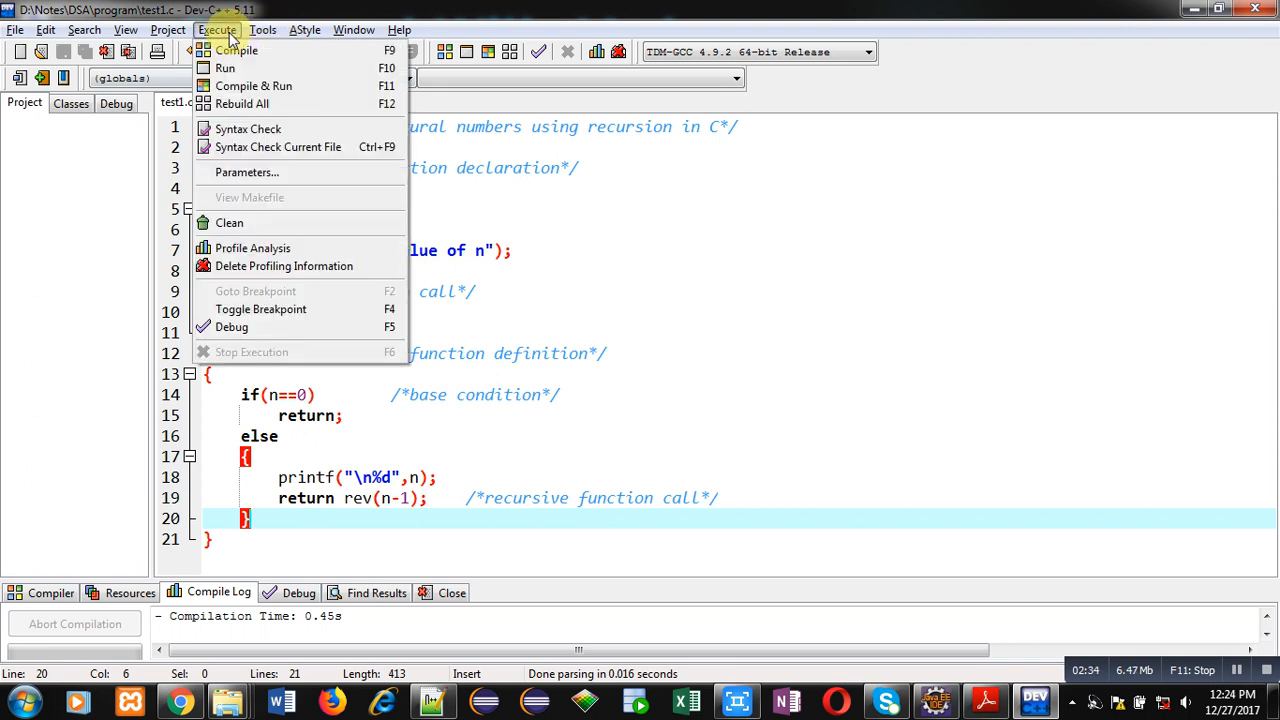
pyautogui.click(252, 84)
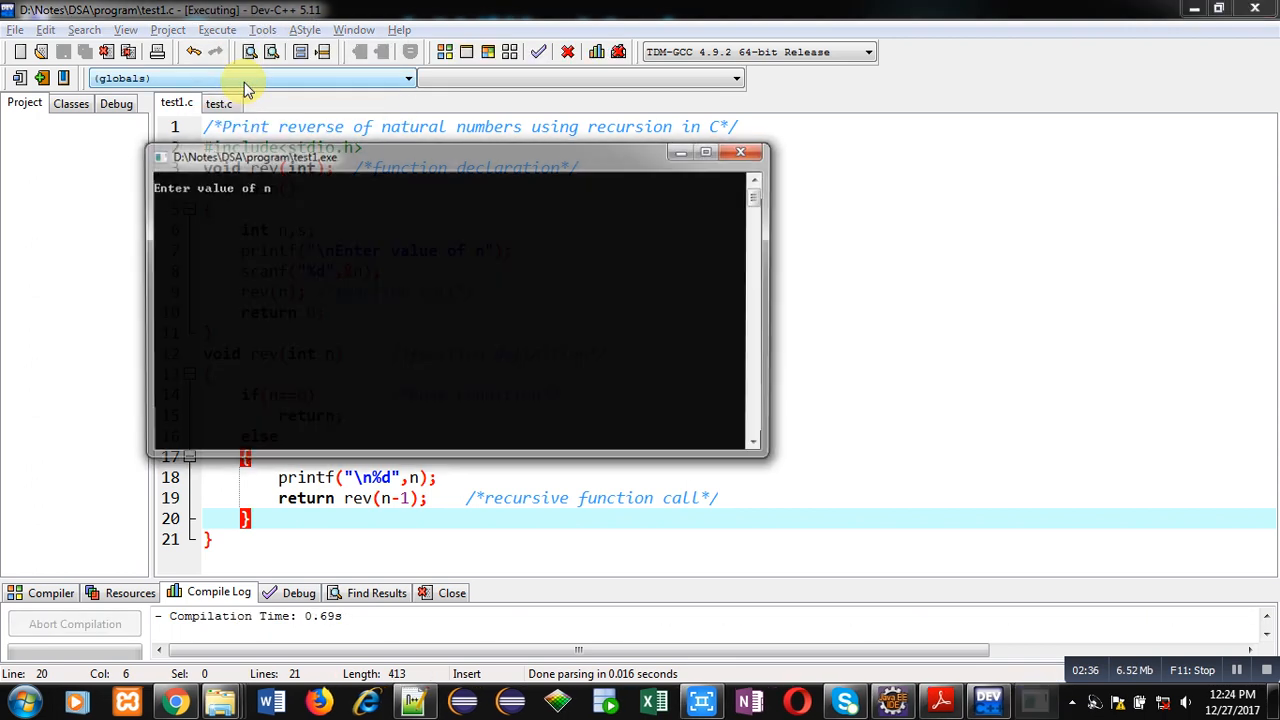
pyautogui.write('10')
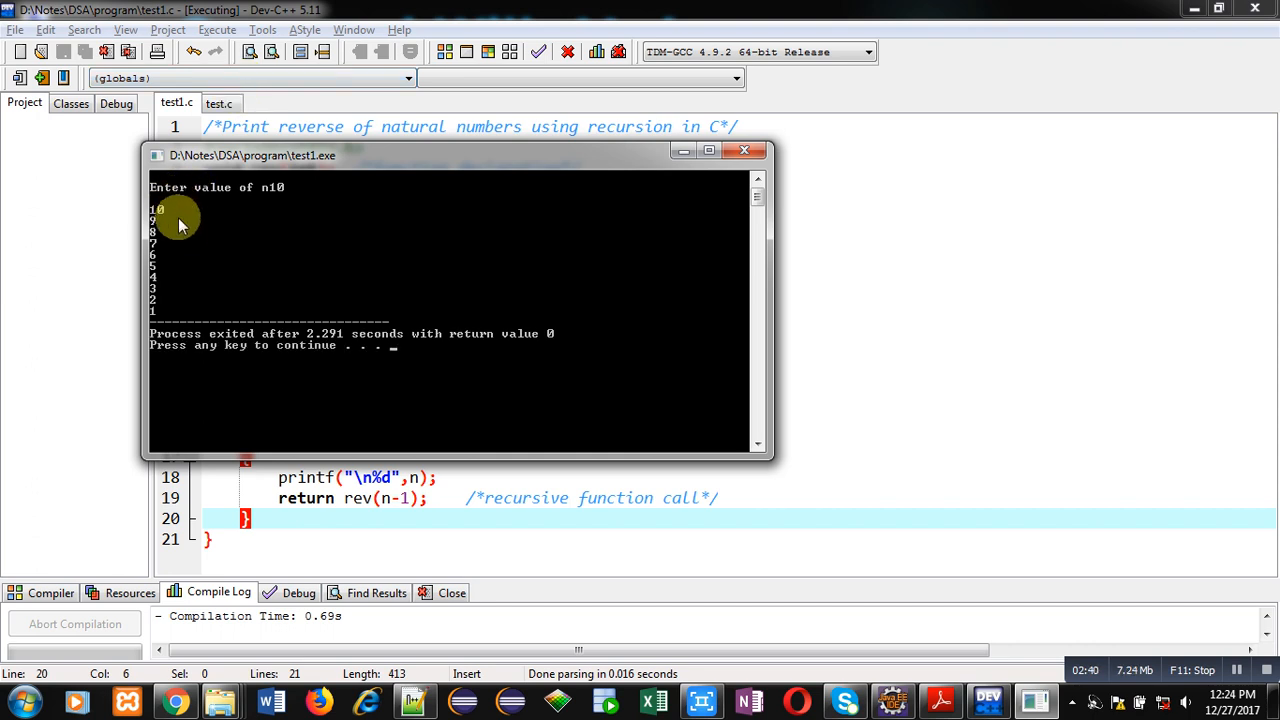
pyautogui.moveTo(192, 284)
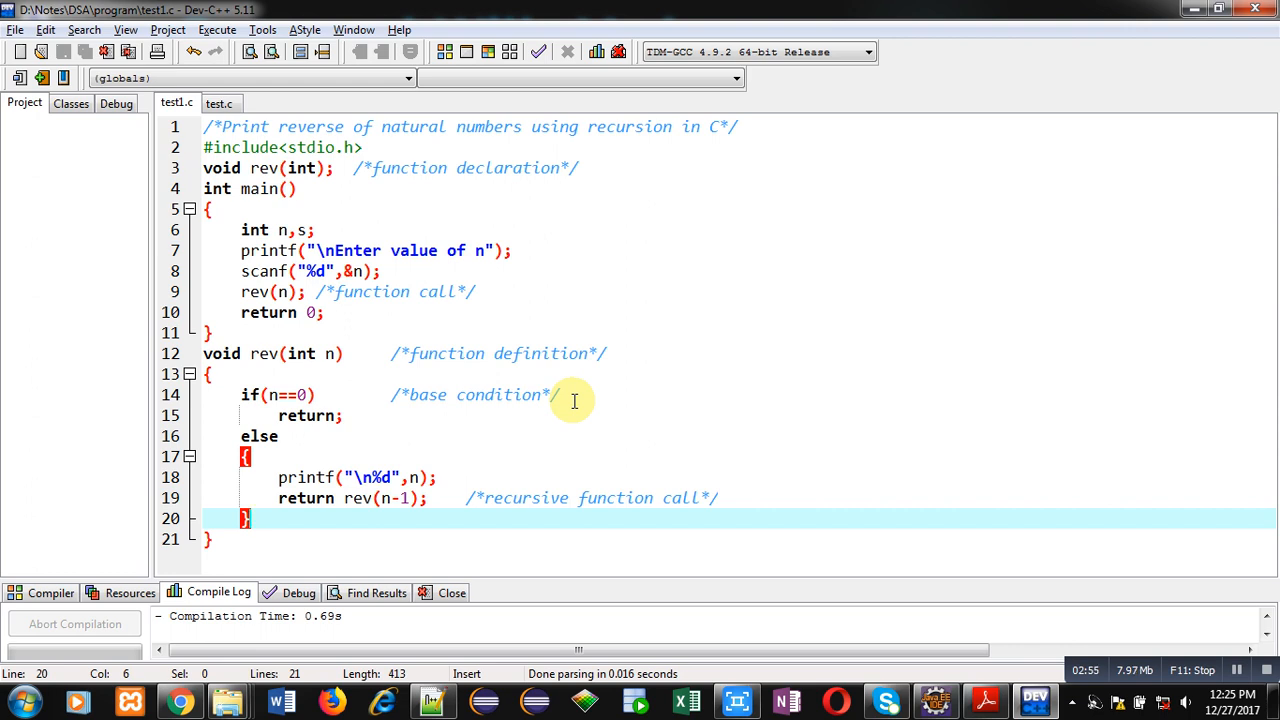
pyautogui.moveTo(1200, 10)
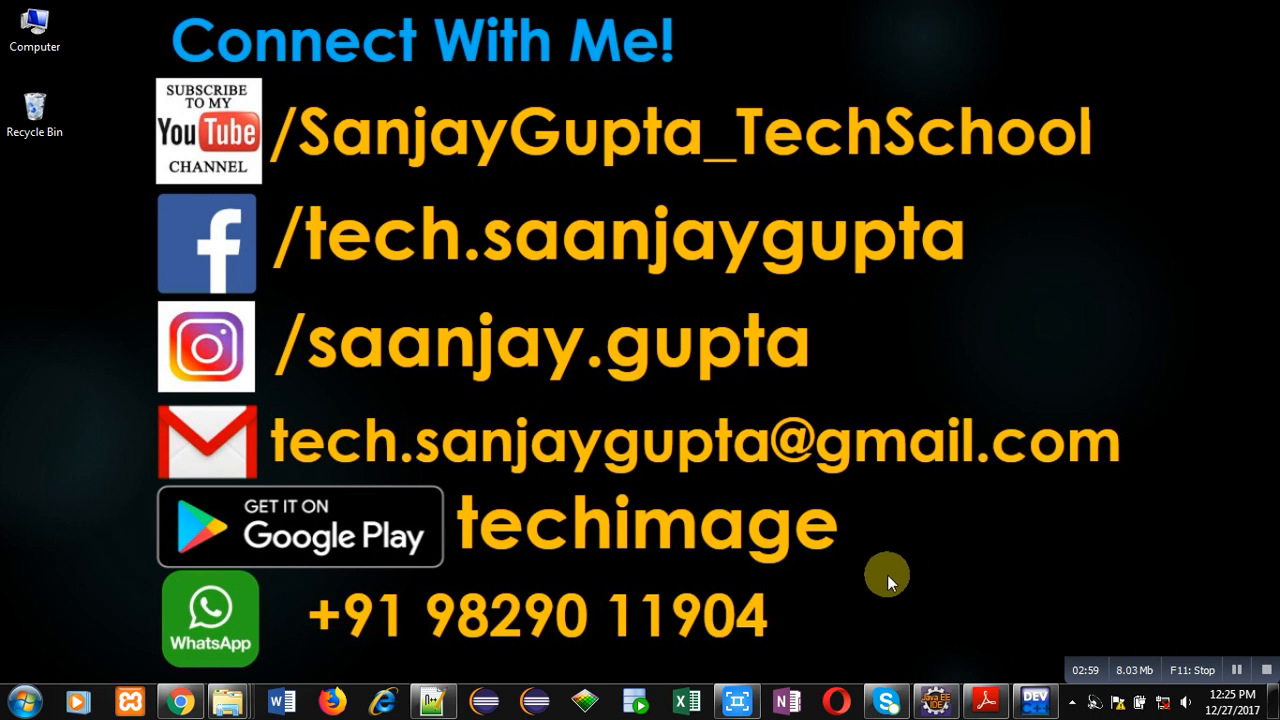
pyautogui.moveTo(1128, 652)
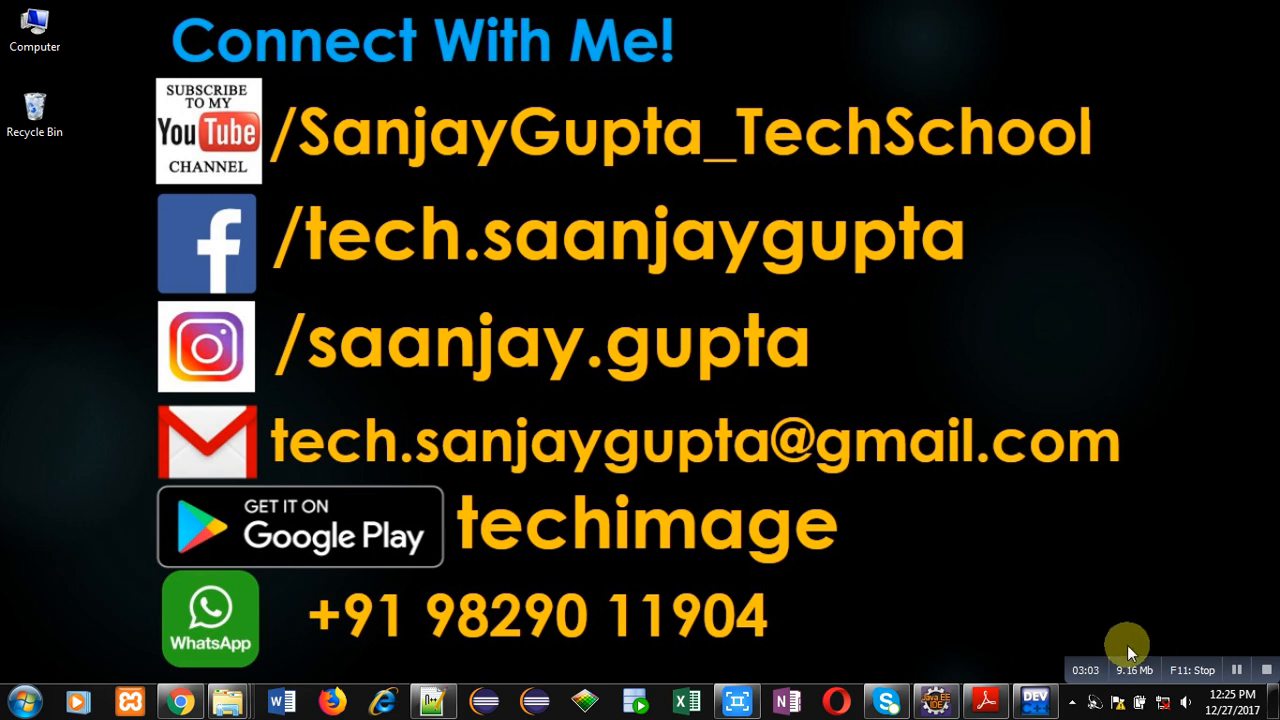